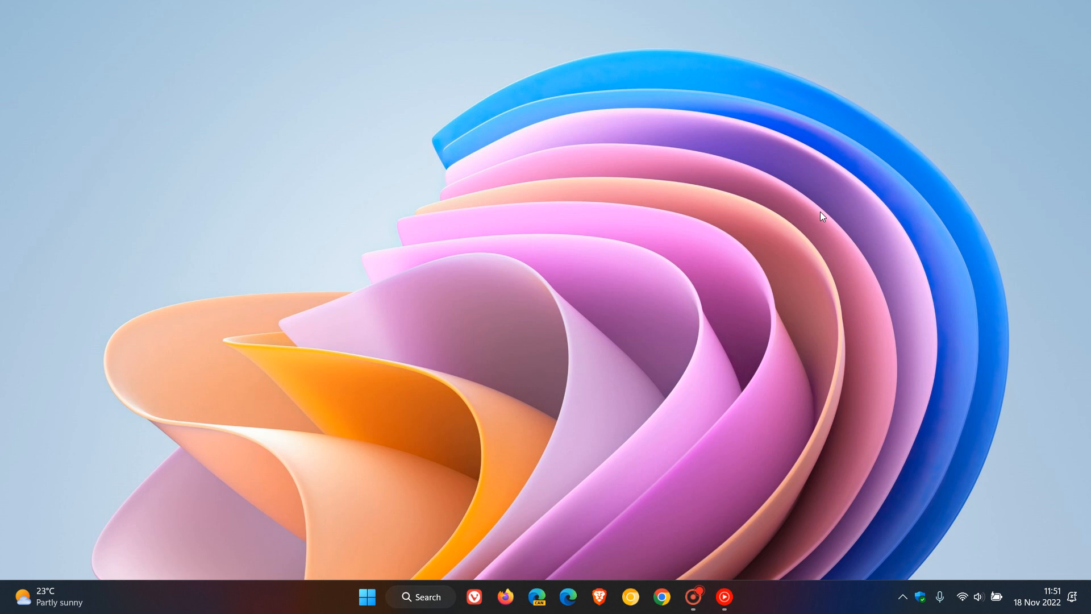
mouse_move(750, 327)
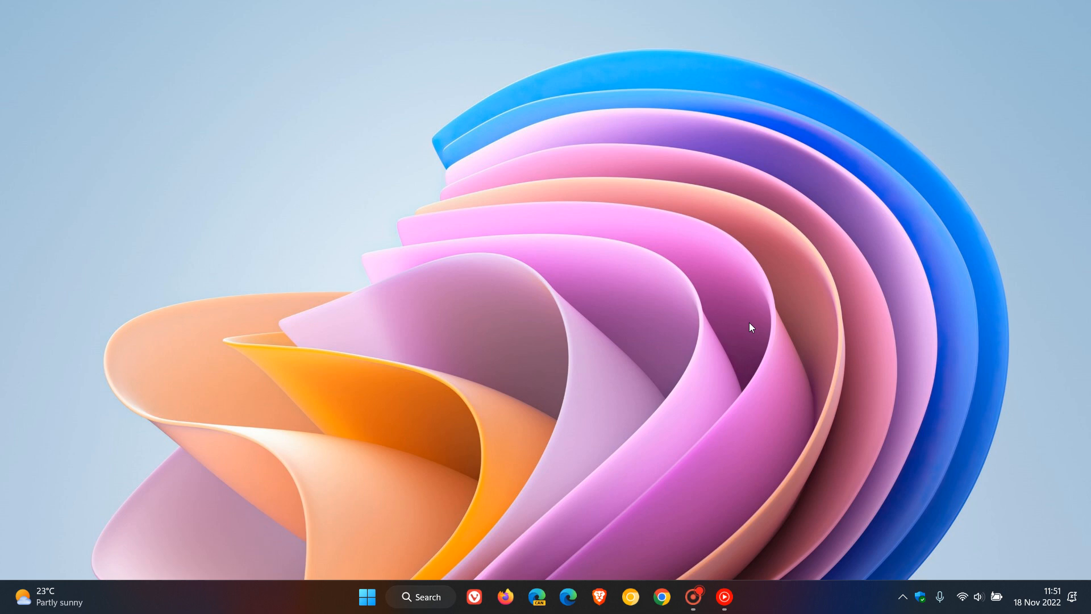
mouse_move(751, 328)
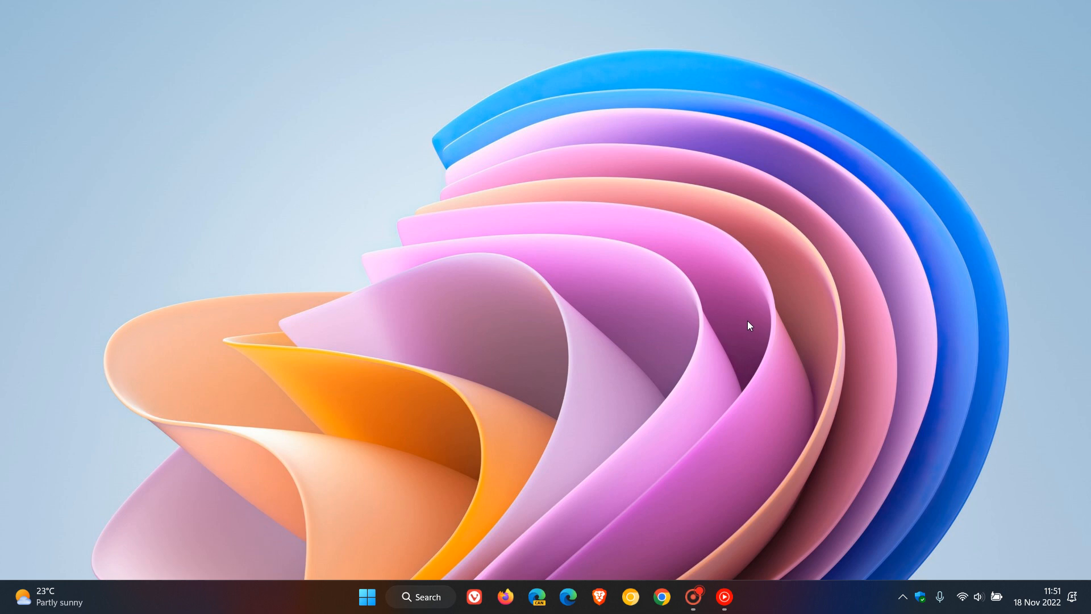
Check notifications and calendar, then search for 'windows Update settings' and dismiss About Windows.
left_click(1037, 603)
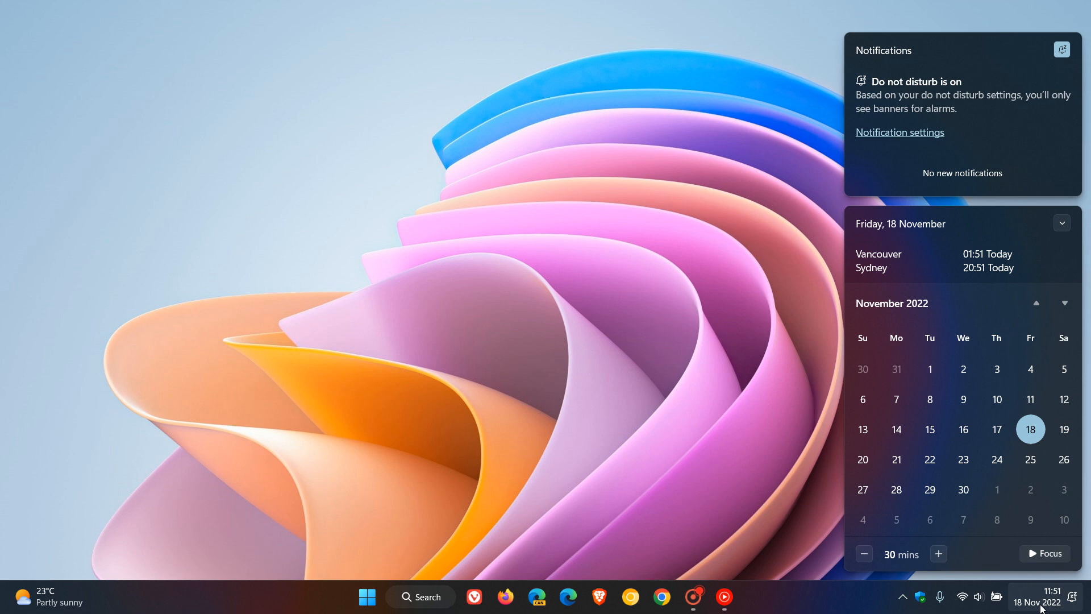
mouse_move(882, 471)
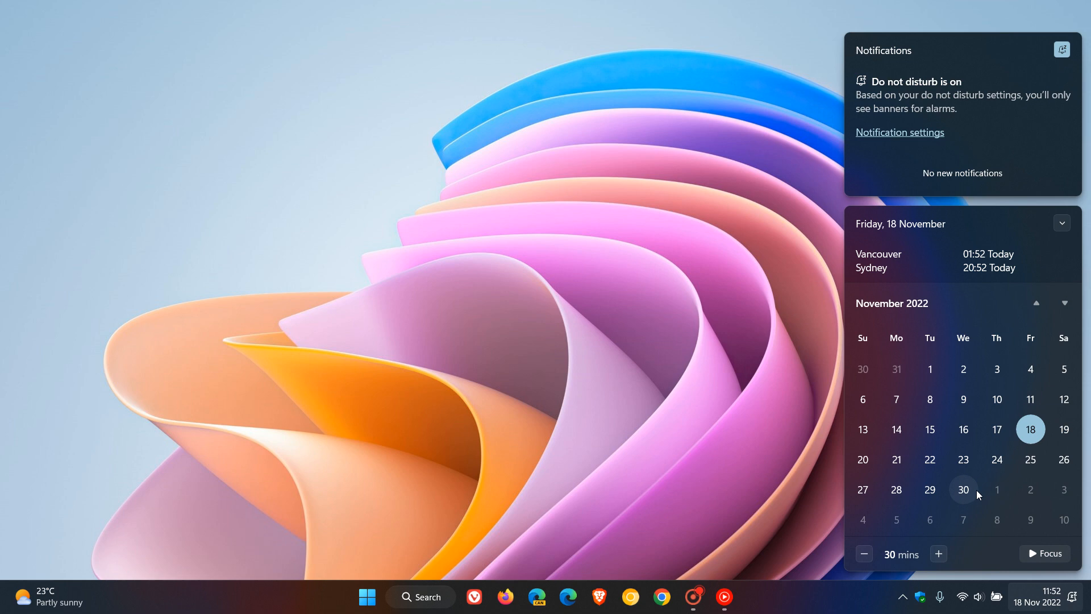
left_click(640, 250)
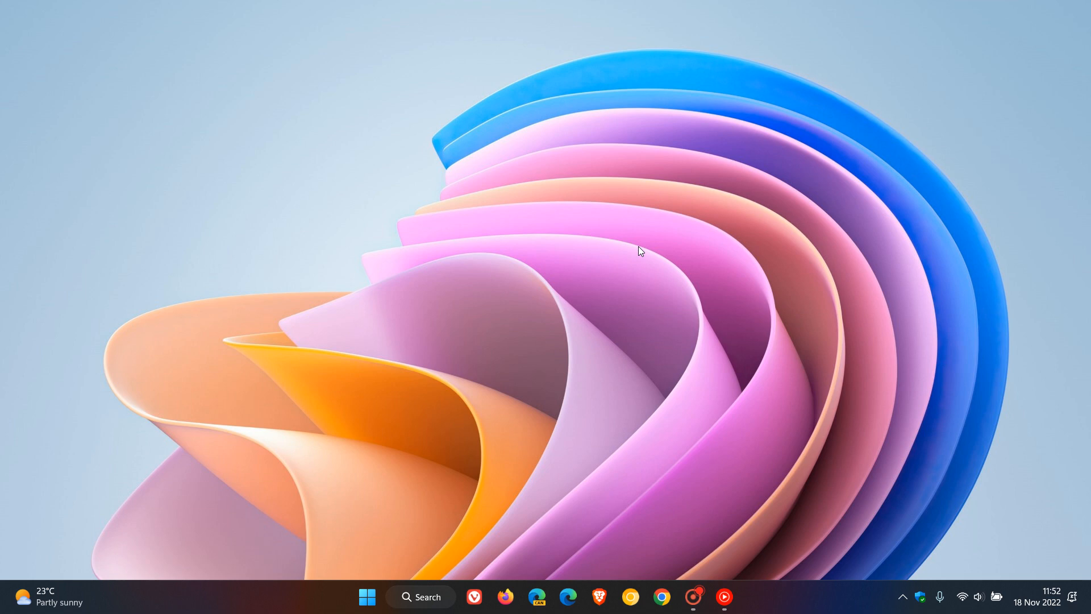
left_click(421, 597)
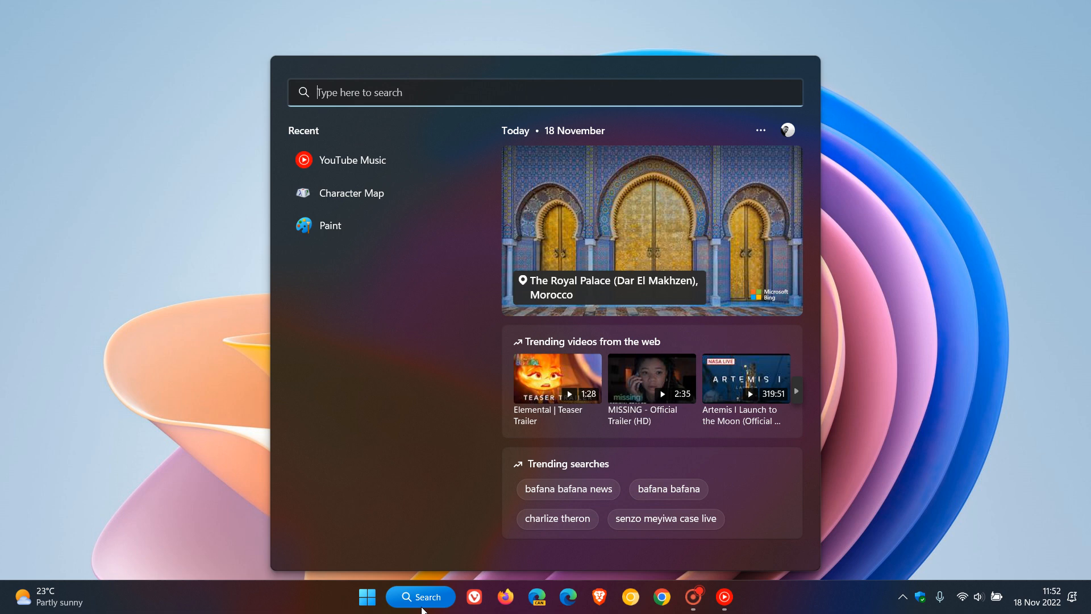
type("windows Update settings")
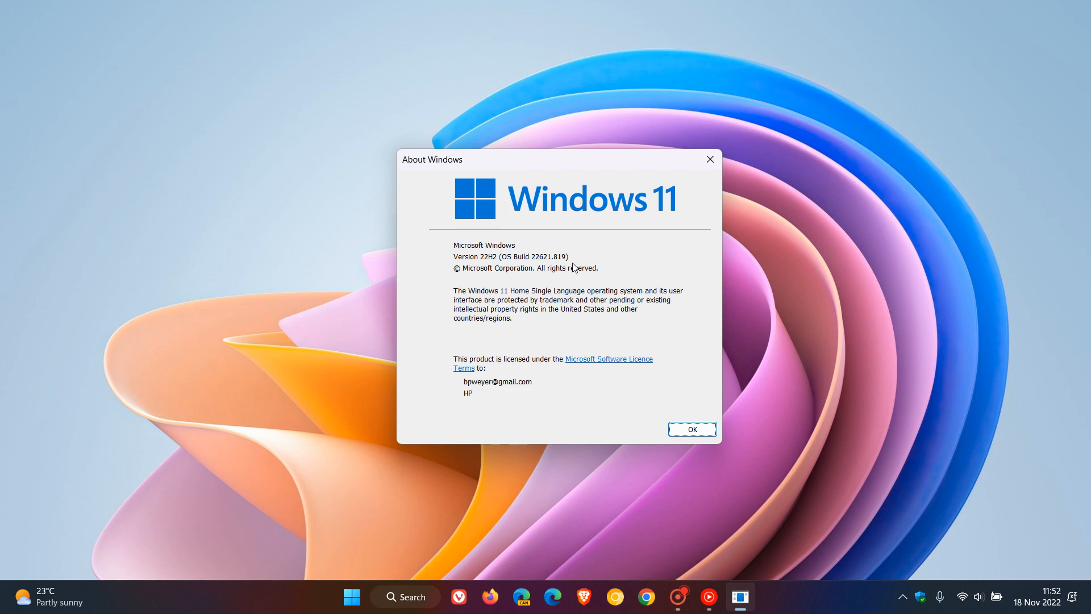
left_click(691, 429)
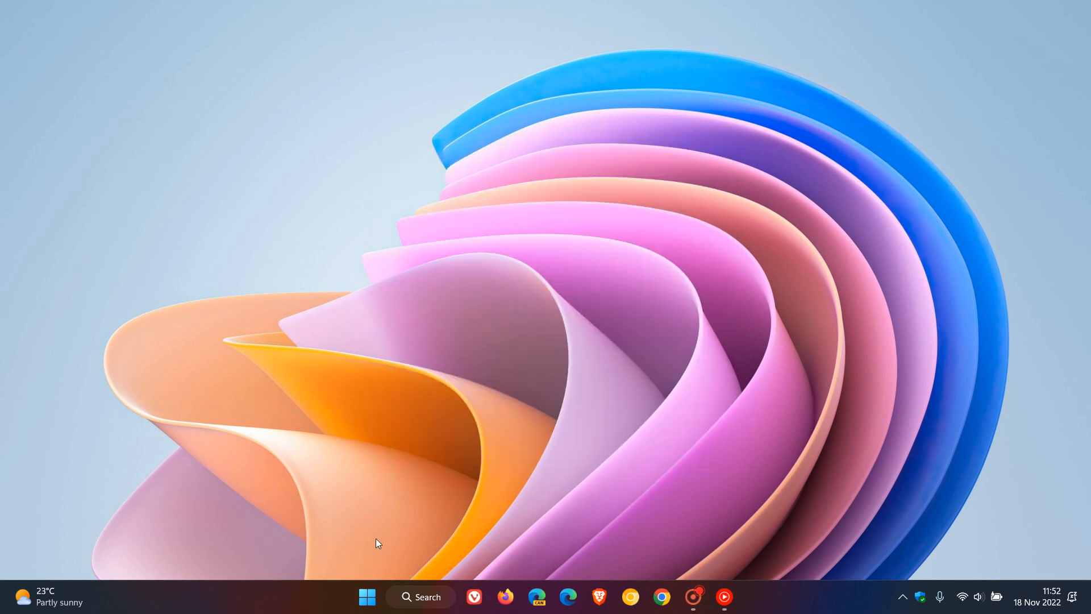
Launch the Settings app from the Start menu's pinned apps, landing on System.
left_click(367, 597)
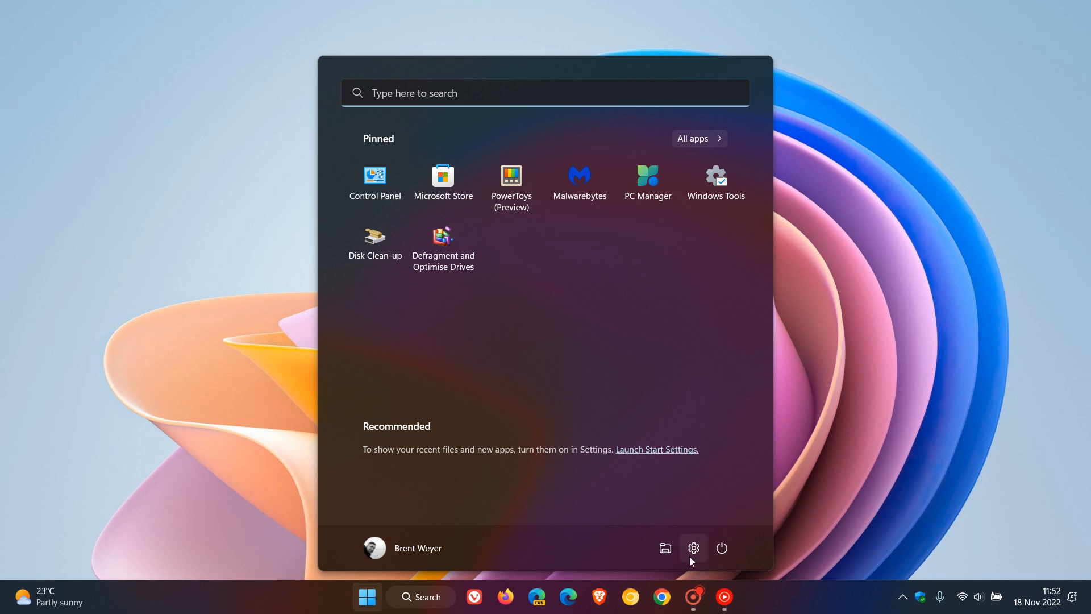
left_click(694, 548)
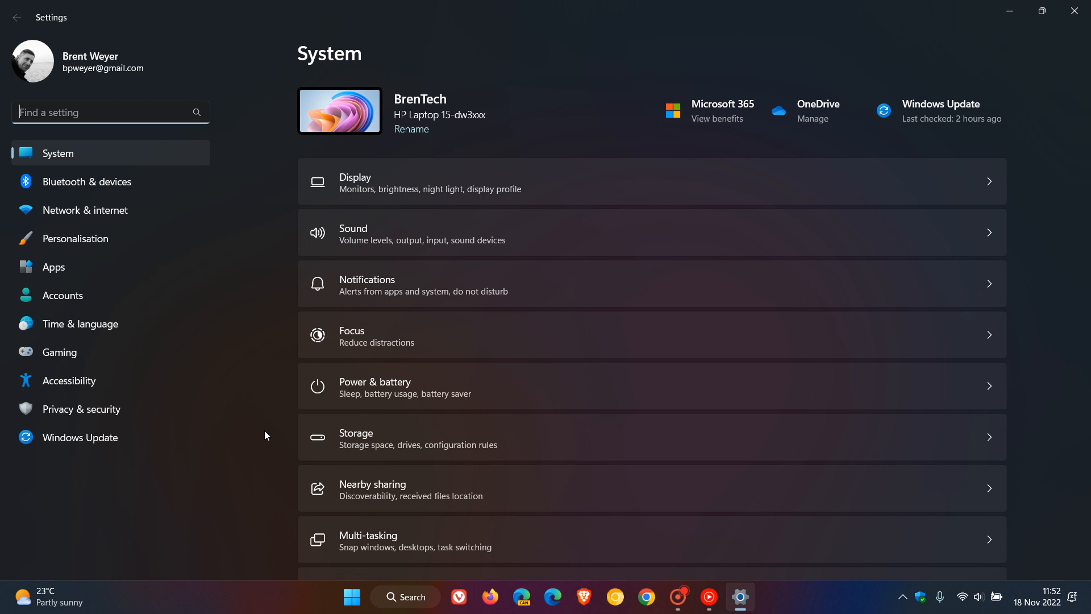
mouse_move(585, 103)
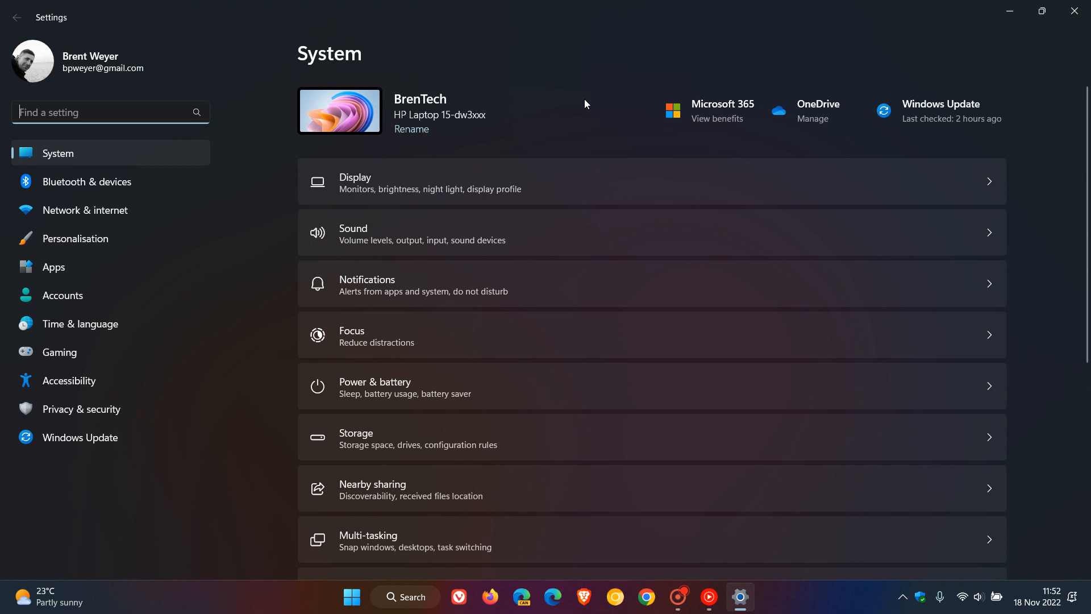
mouse_move(839, 76)
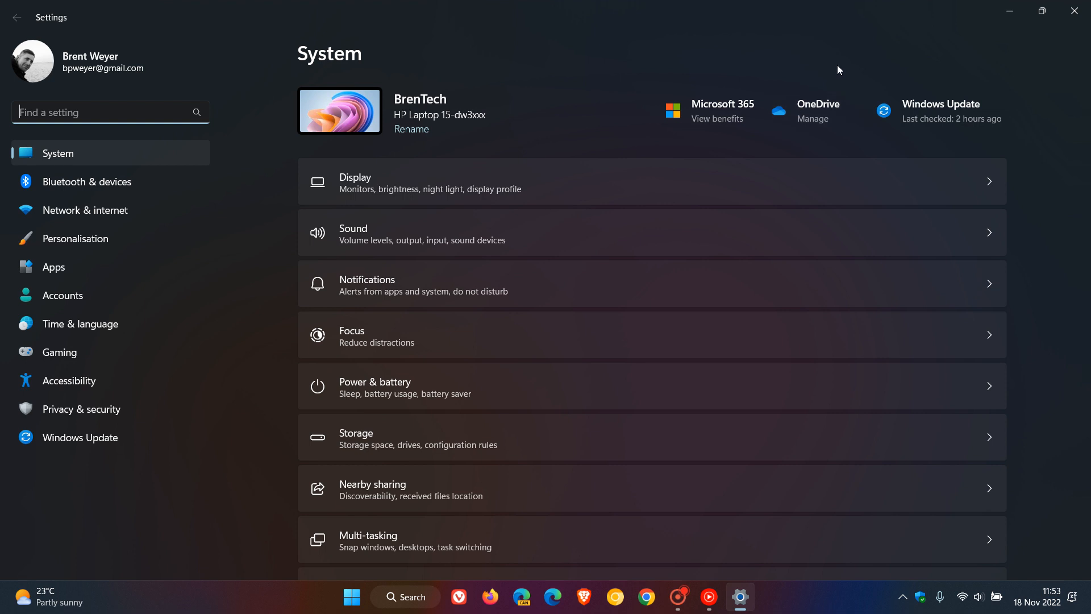
mouse_move(116, 296)
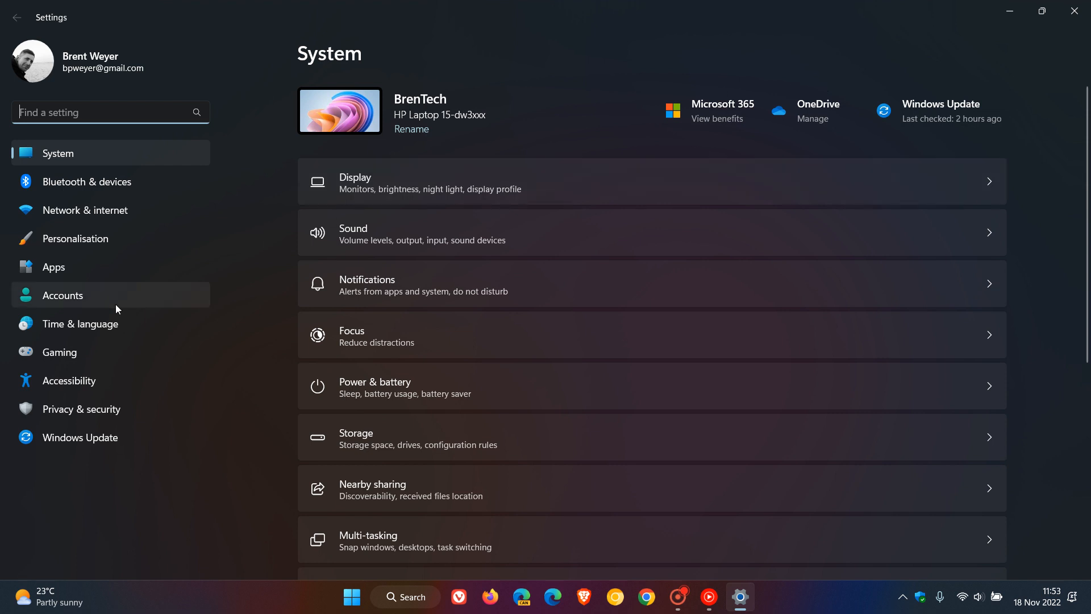
Switch Settings to the Accounts page with the account summary.
left_click(61, 296)
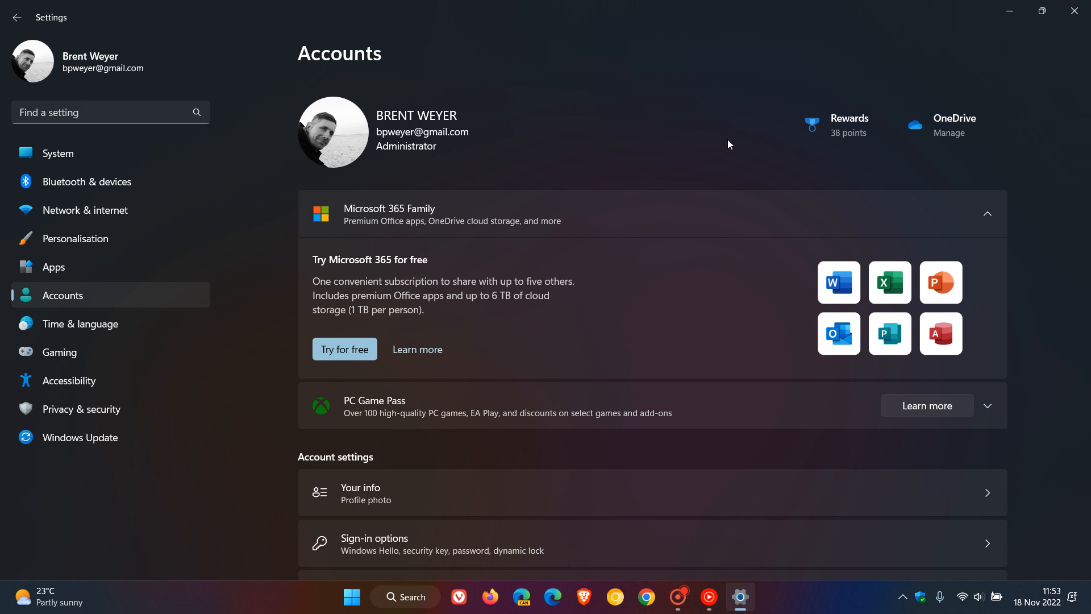
mouse_move(750, 137)
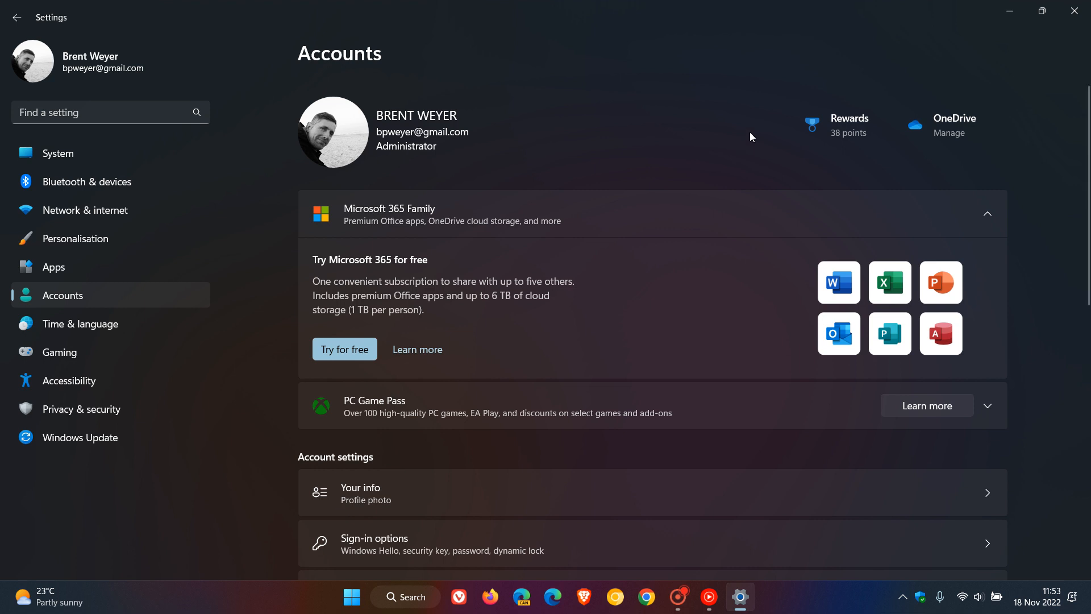
mouse_move(747, 132)
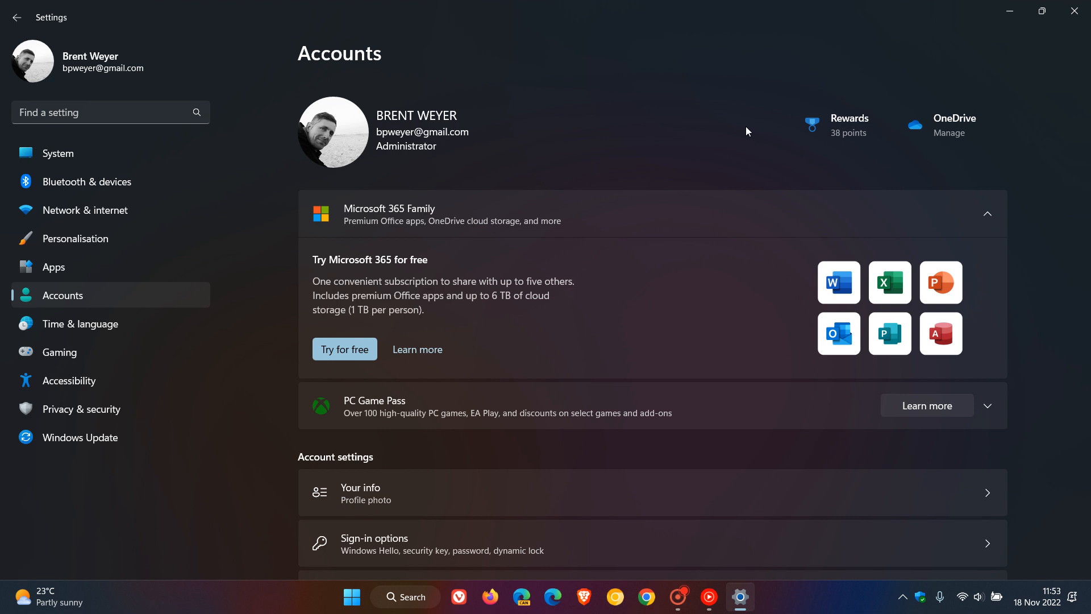
mouse_move(597, 182)
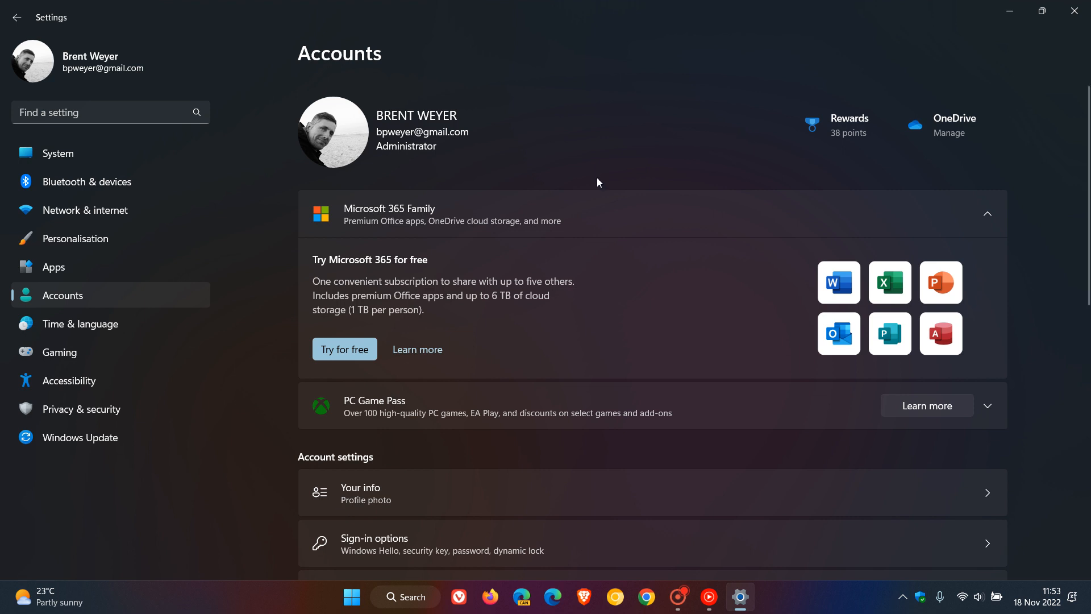
Go to Personalisation and show the Themes page with the theme gallery.
left_click(73, 237)
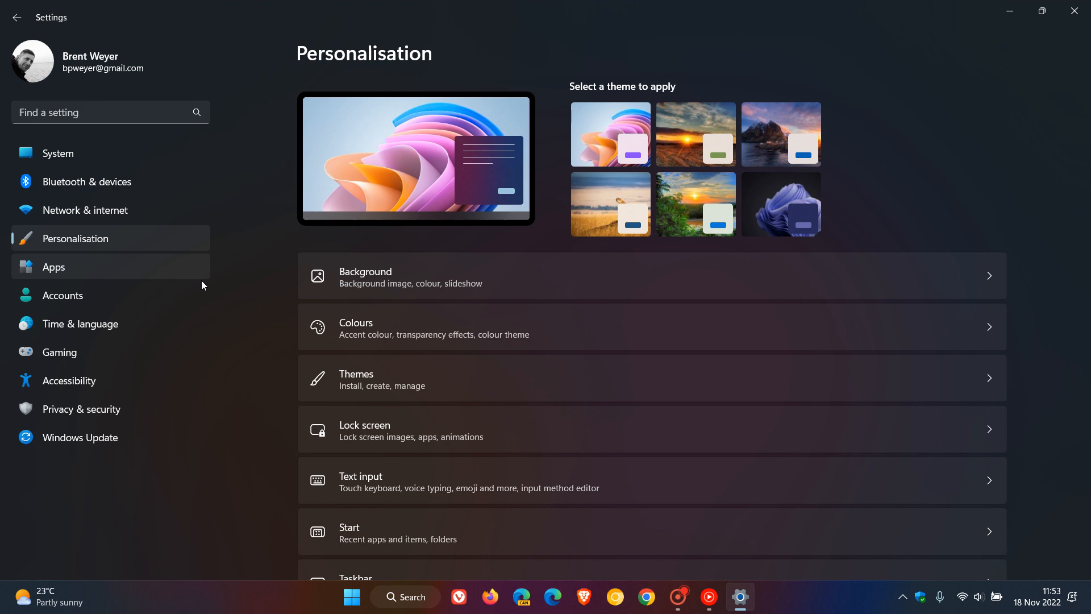
left_click(356, 380)
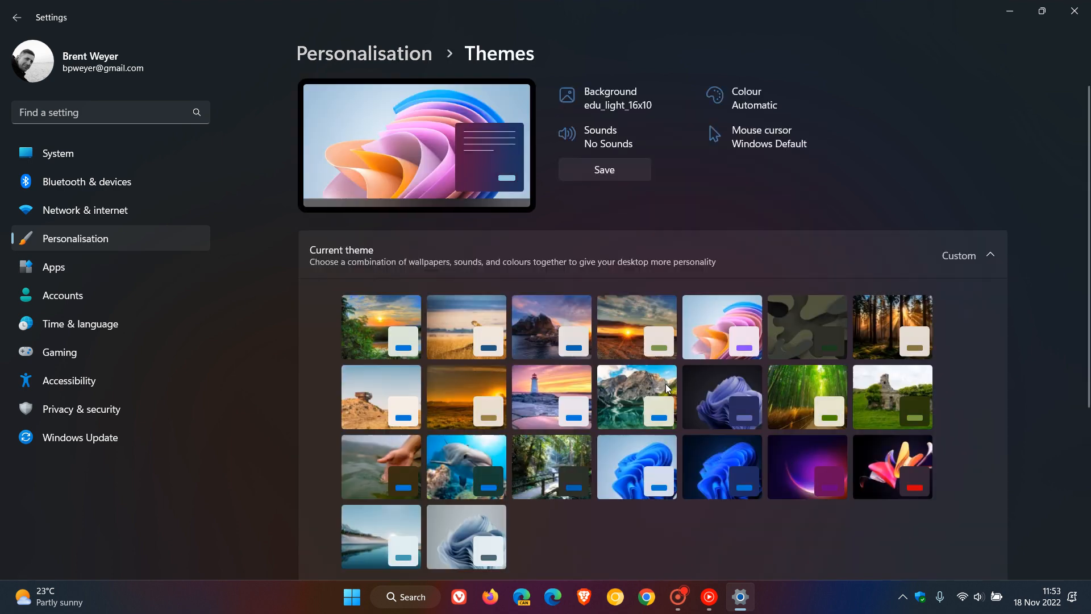
mouse_move(789, 240)
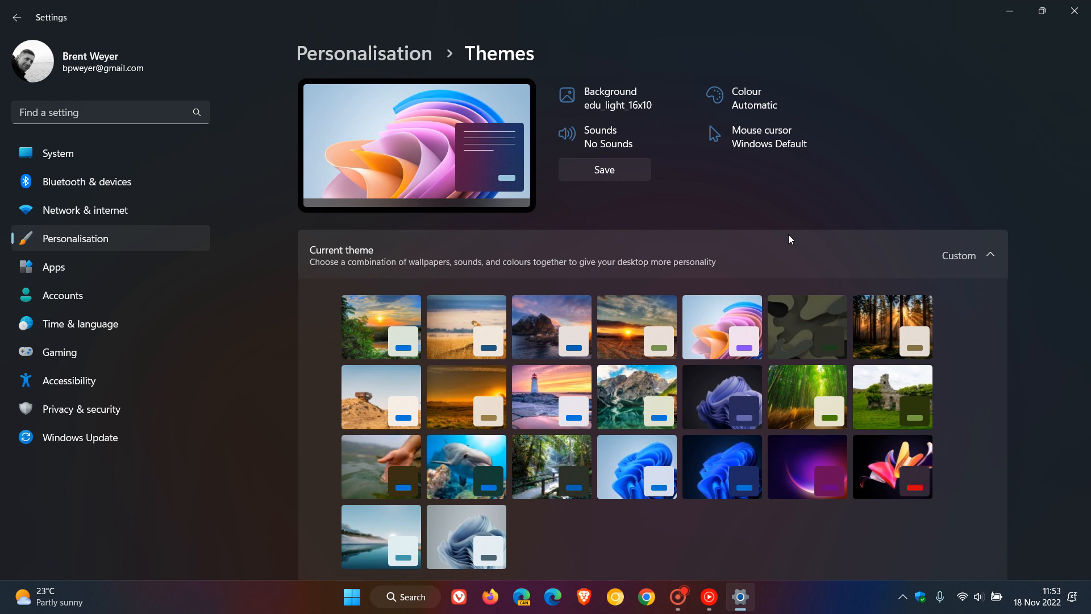
mouse_move(765, 258)
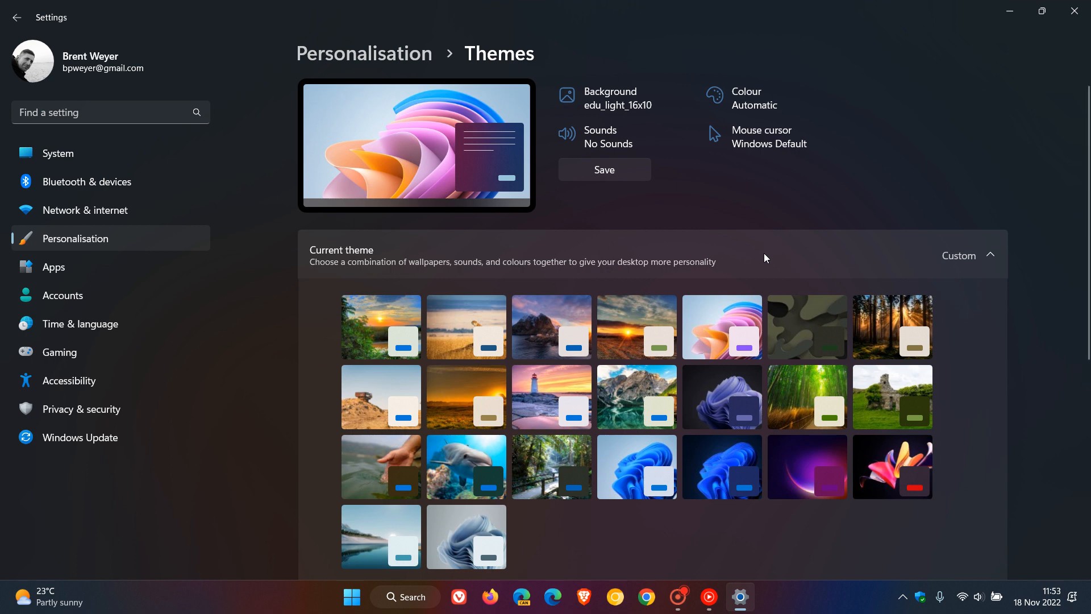
mouse_move(780, 261)
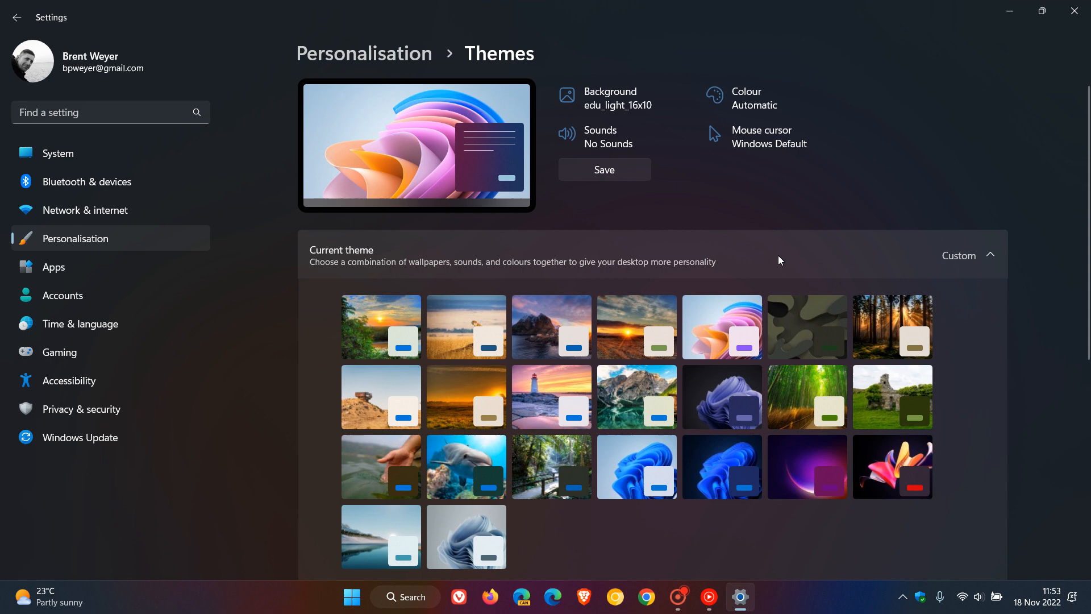
mouse_move(757, 269)
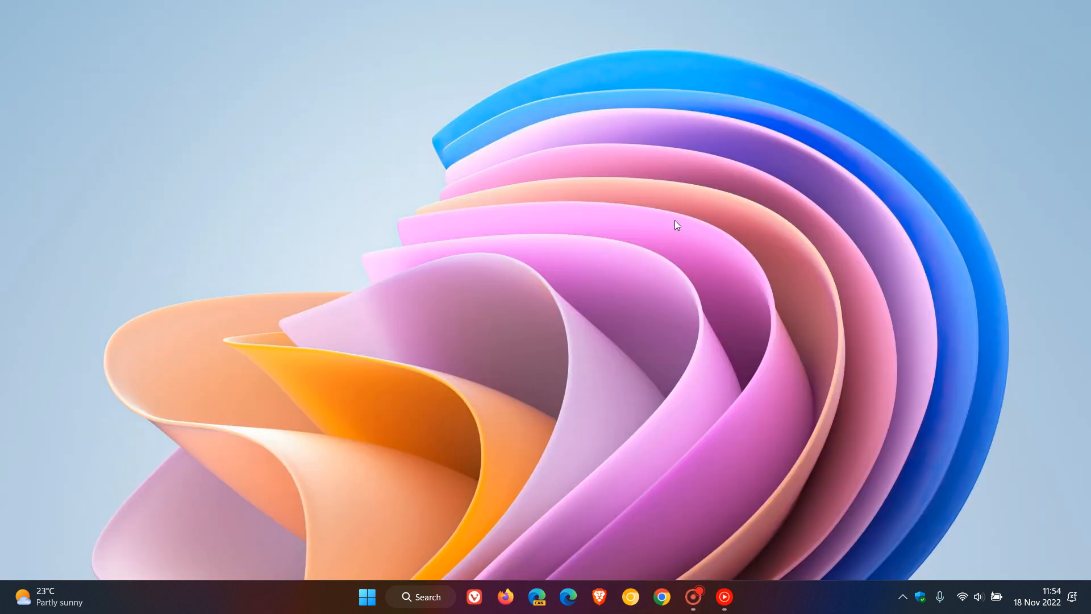
mouse_move(641, 213)
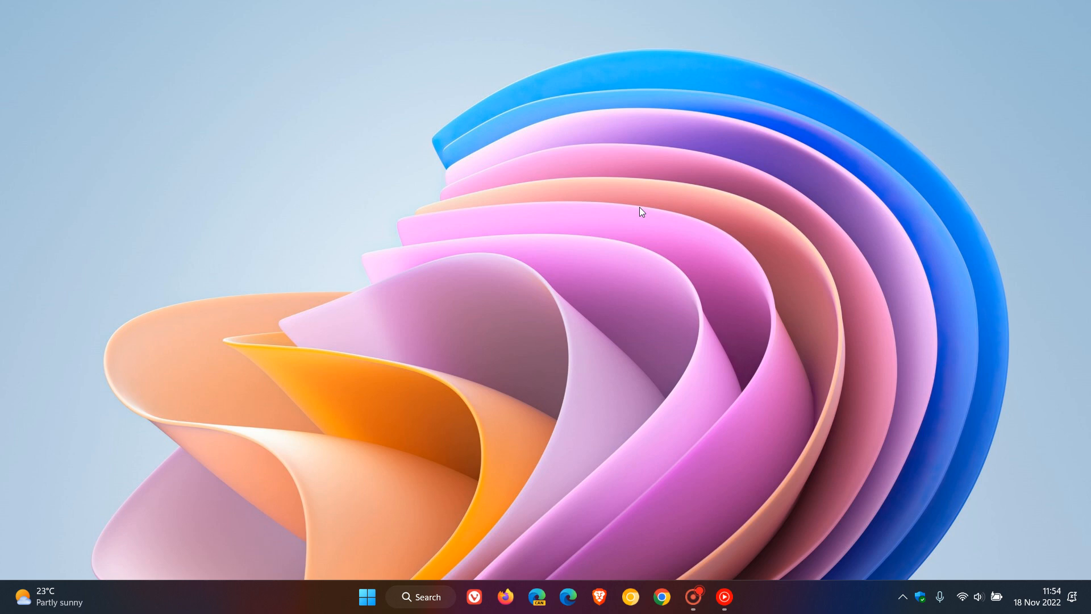
mouse_move(607, 187)
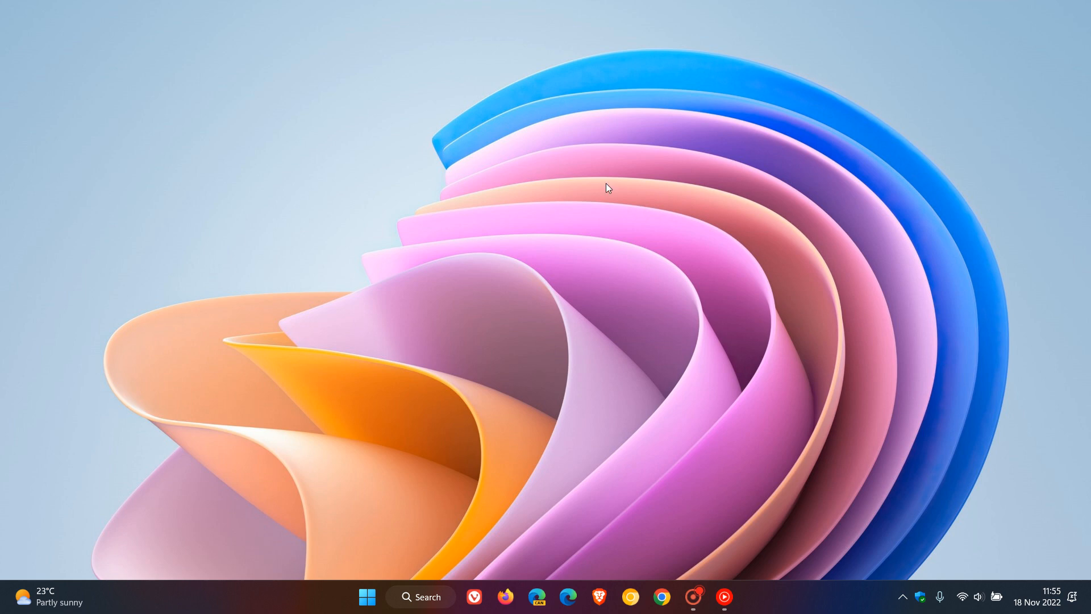
Launch File Explorer from the taskbar showing This PC with C: and G: drives.
left_click(367, 596)
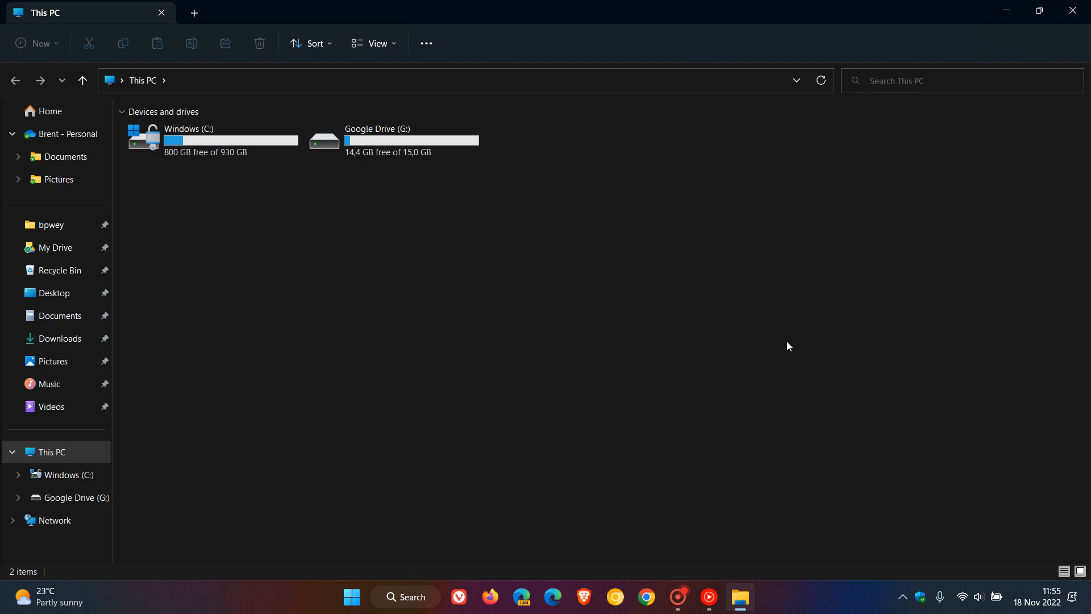
mouse_move(697, 298)
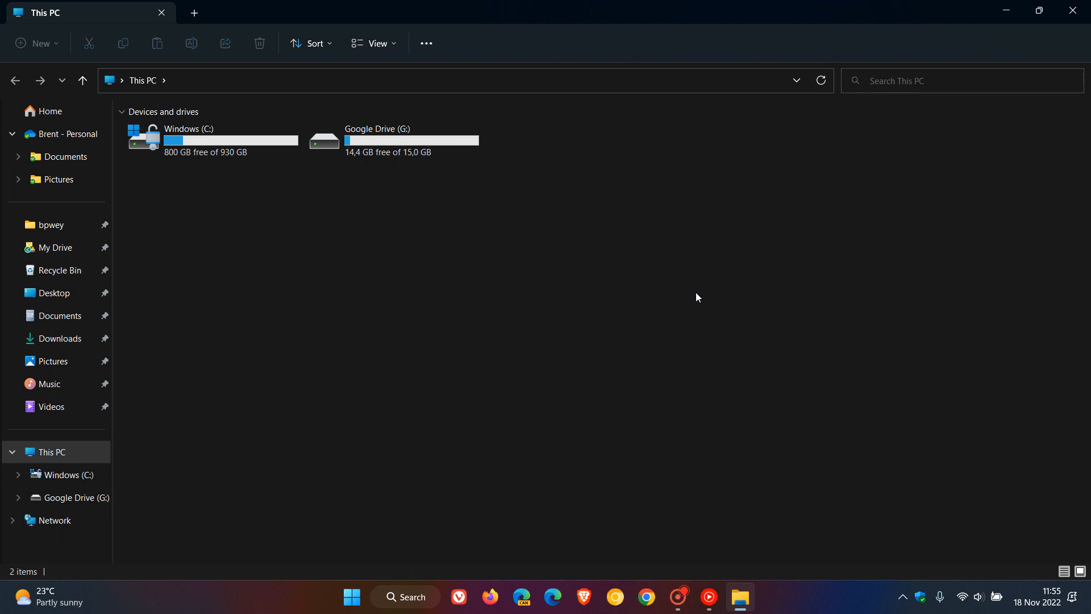
mouse_move(602, 328)
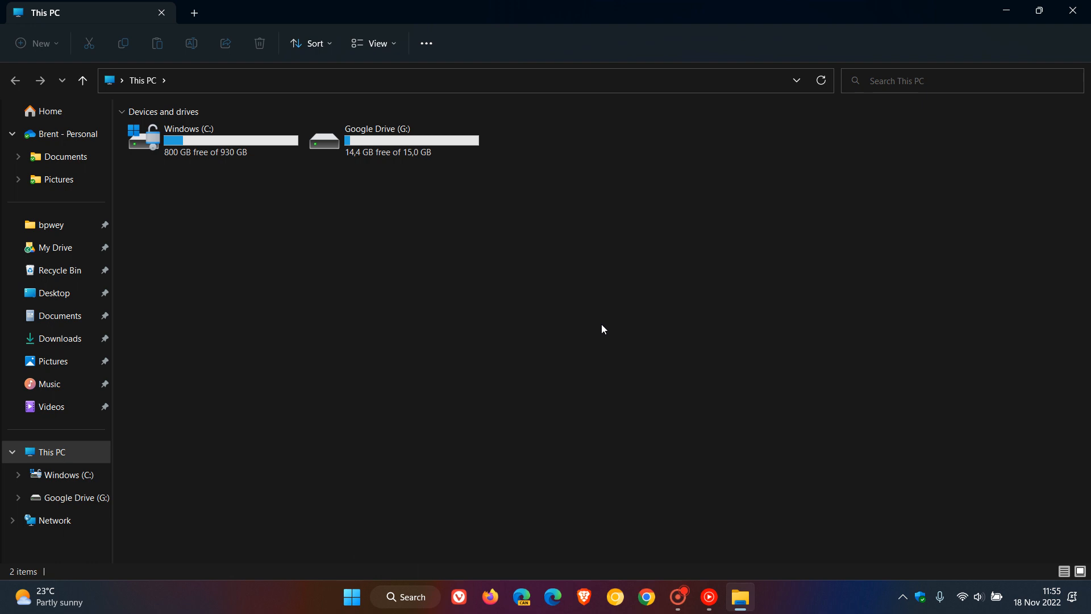
mouse_move(607, 324)
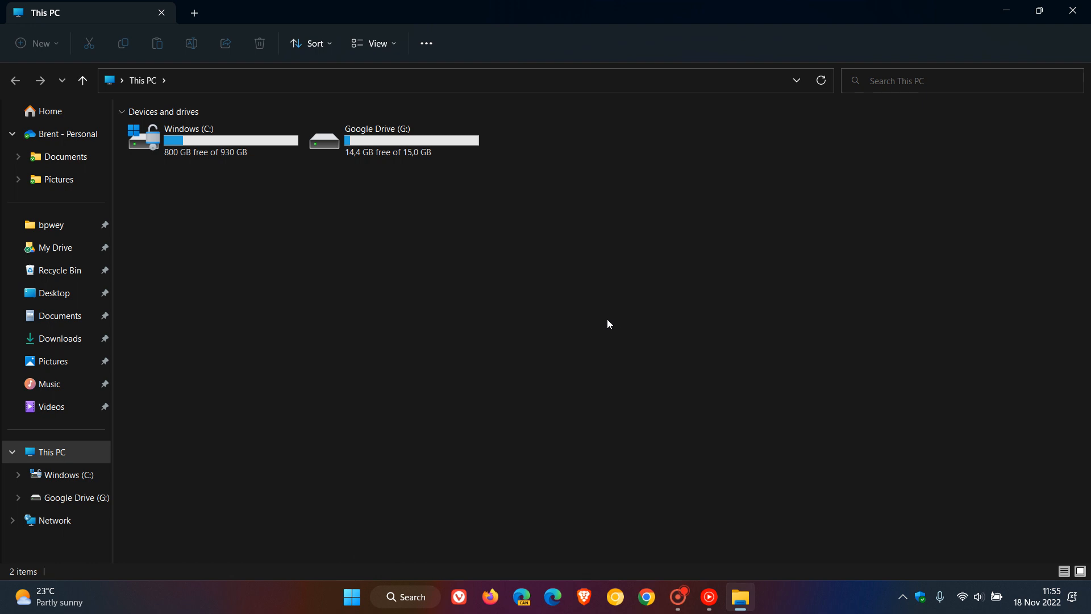
mouse_move(768, 274)
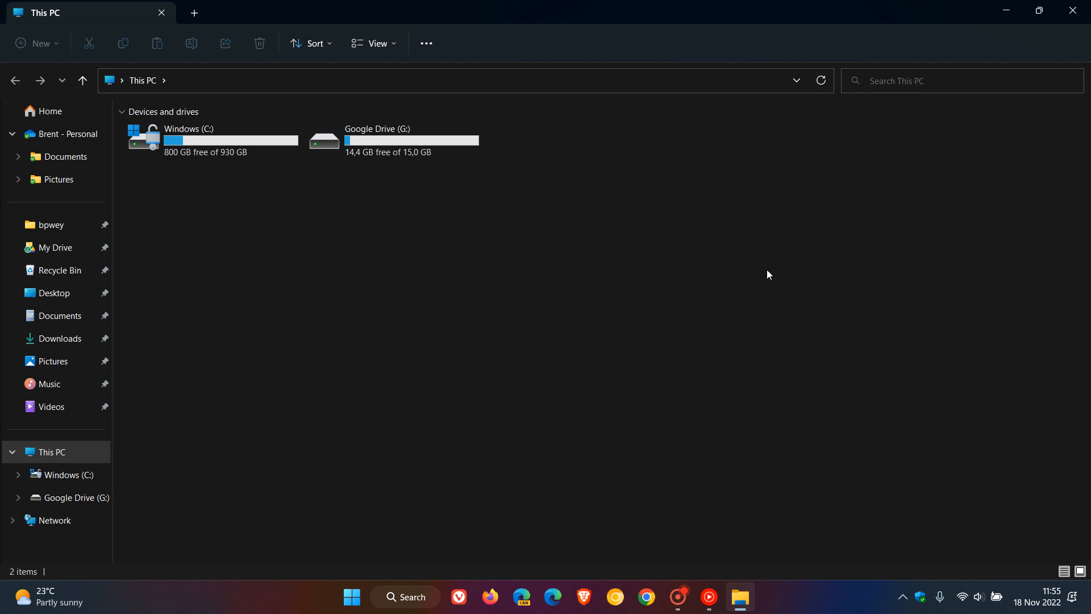
mouse_move(712, 275)
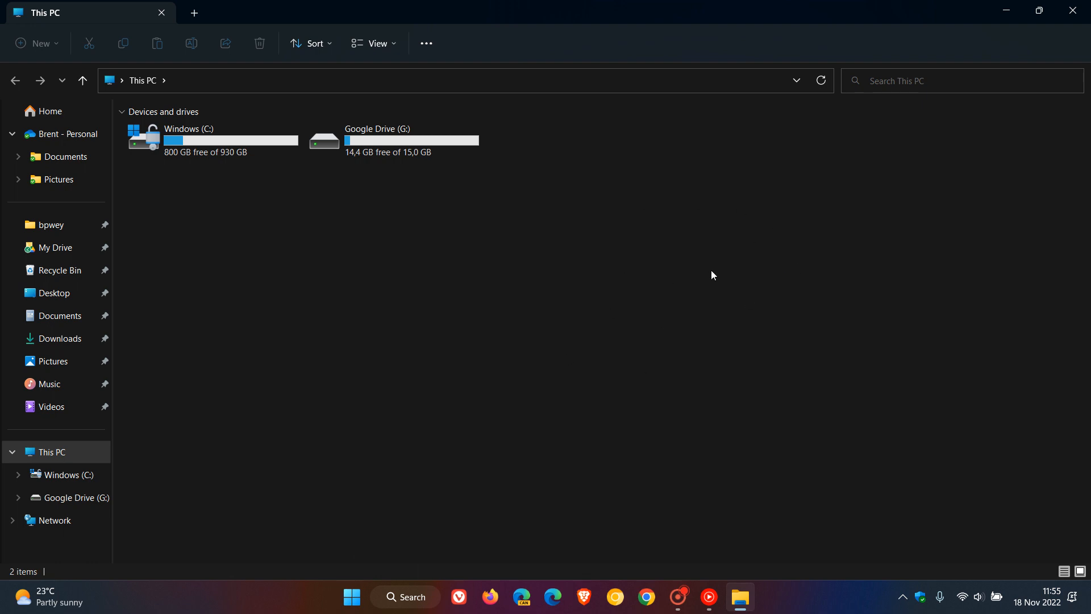
mouse_move(987, 205)
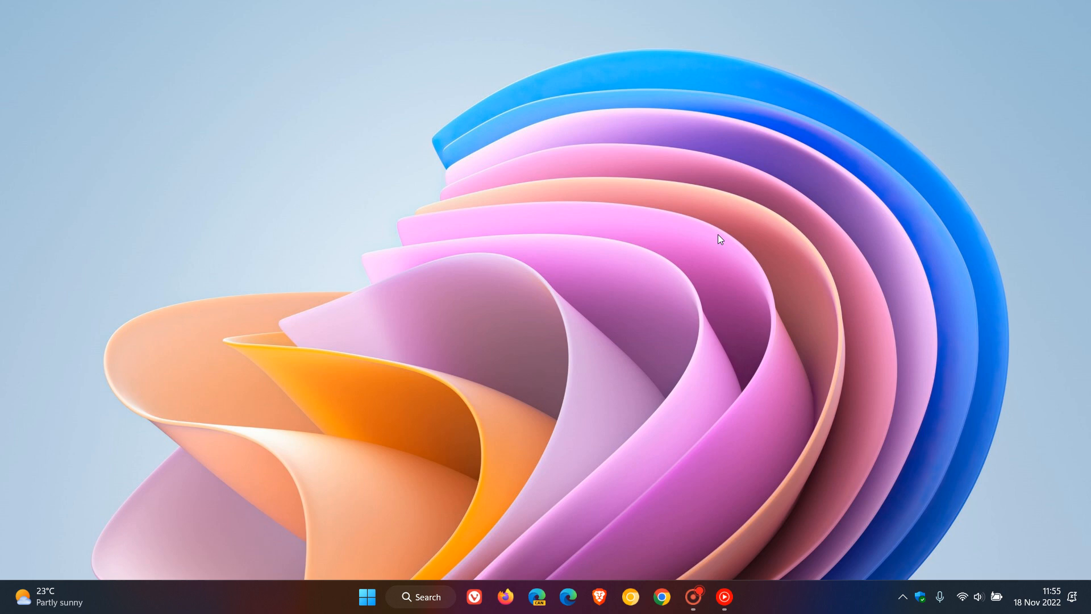
mouse_move(721, 222)
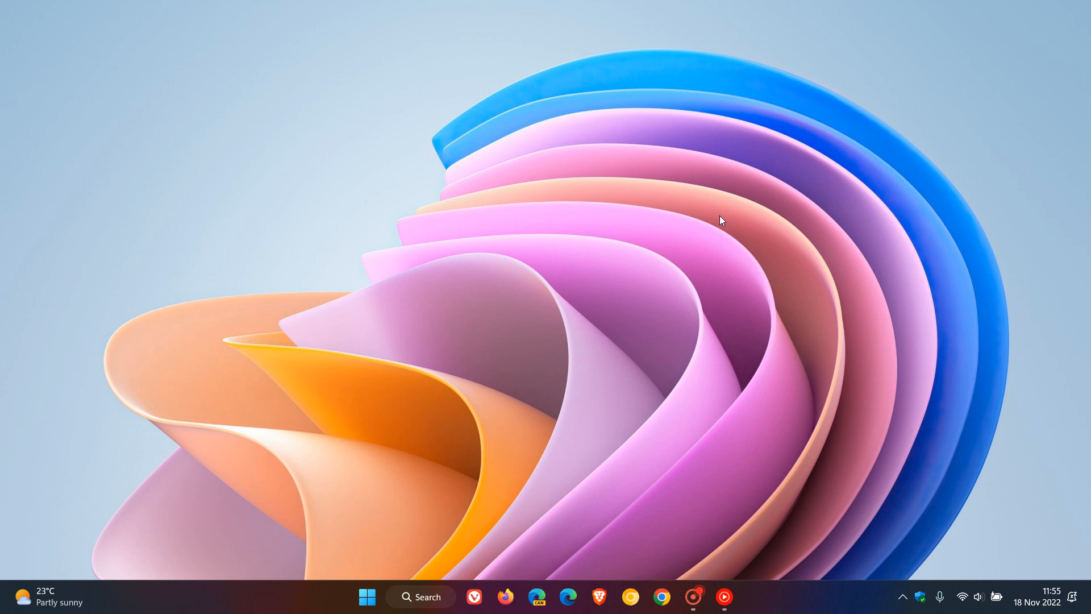
mouse_move(689, 333)
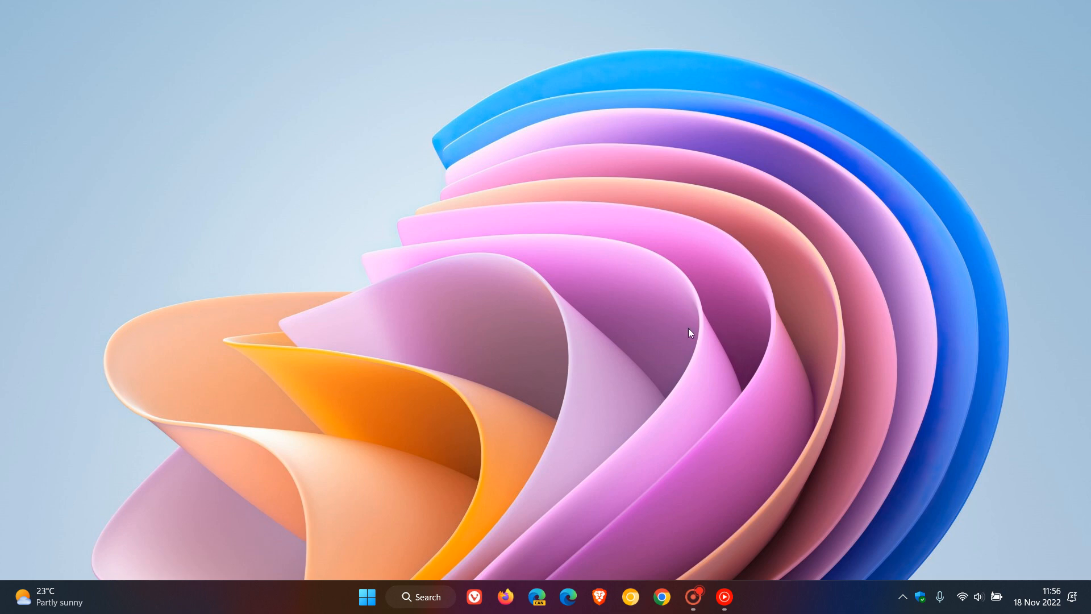
mouse_move(659, 279)
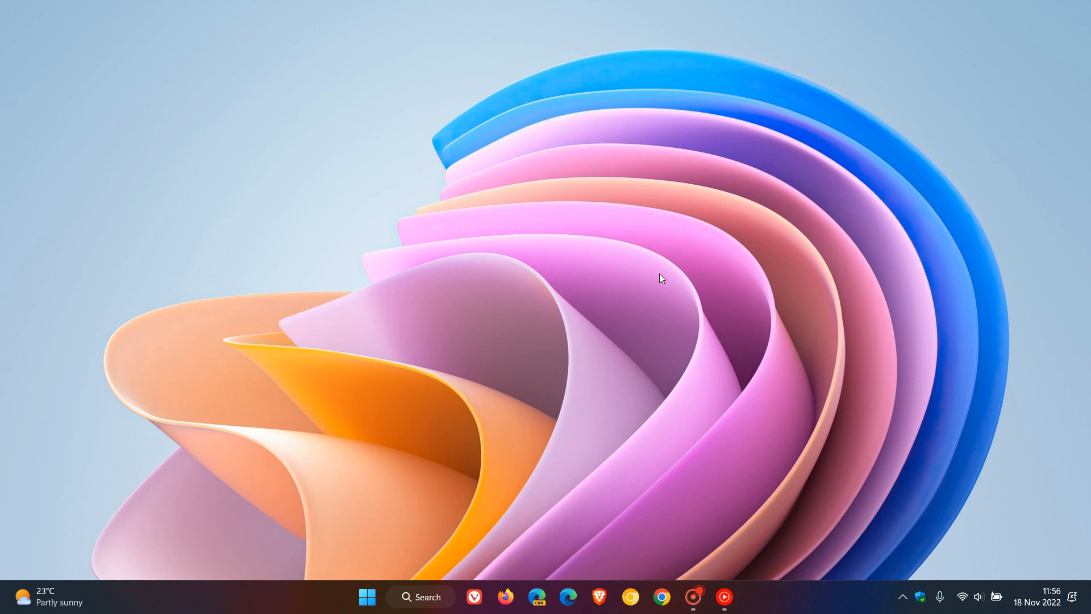